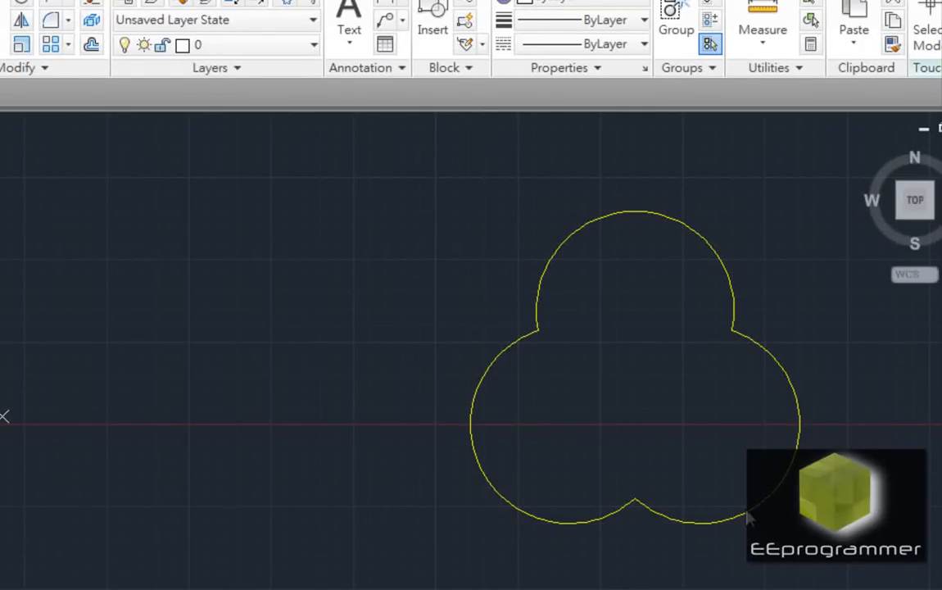
mouse_move(264, 500)
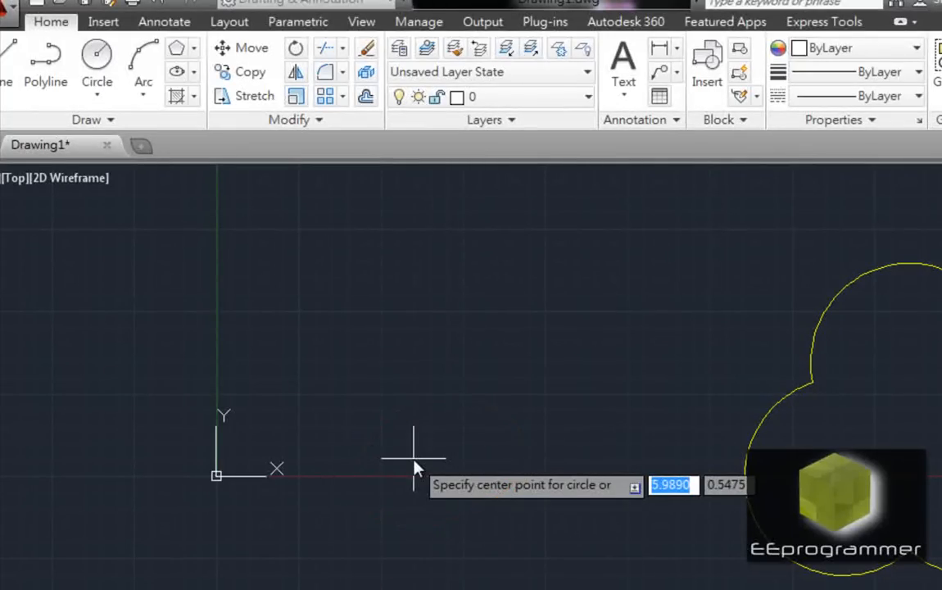
Draw three radius-3 circles centred at 2,0, -2,0 and 0,3.464.
text(2)
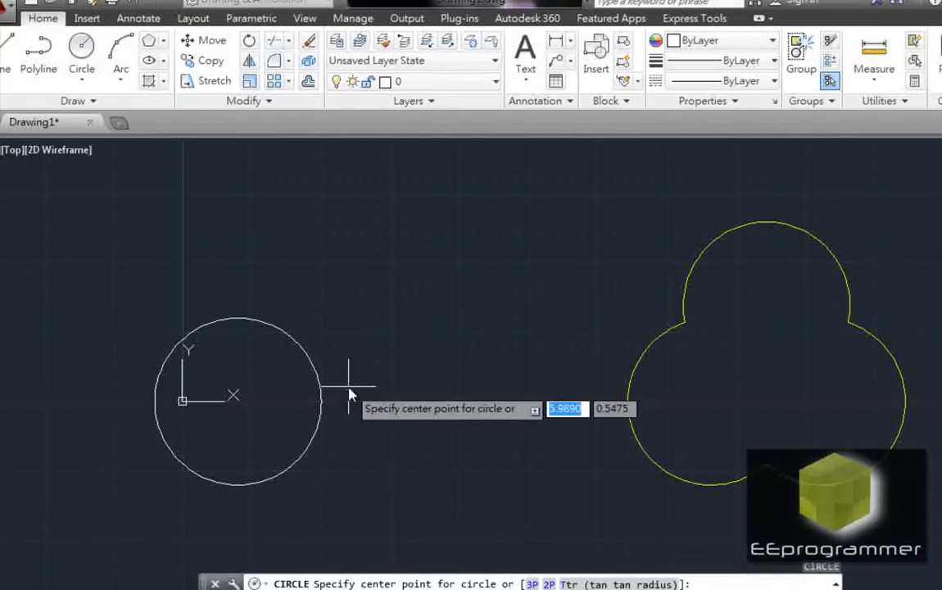
text(-2)
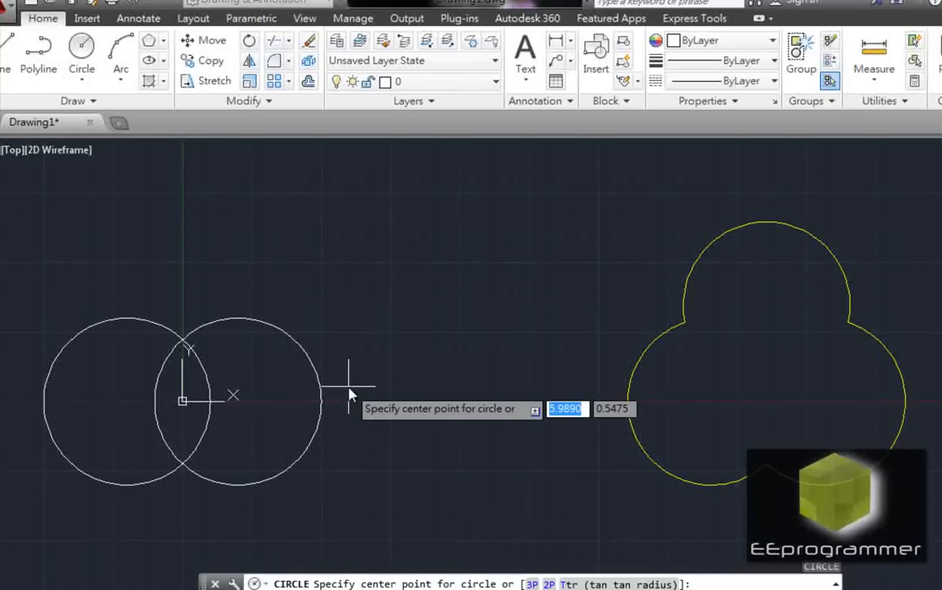
text(0)
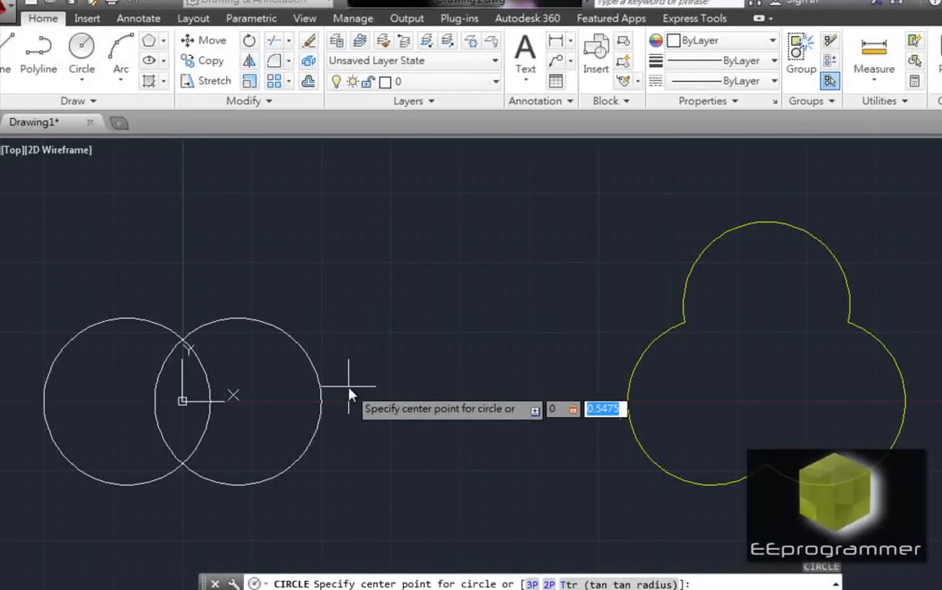
text(3.4)
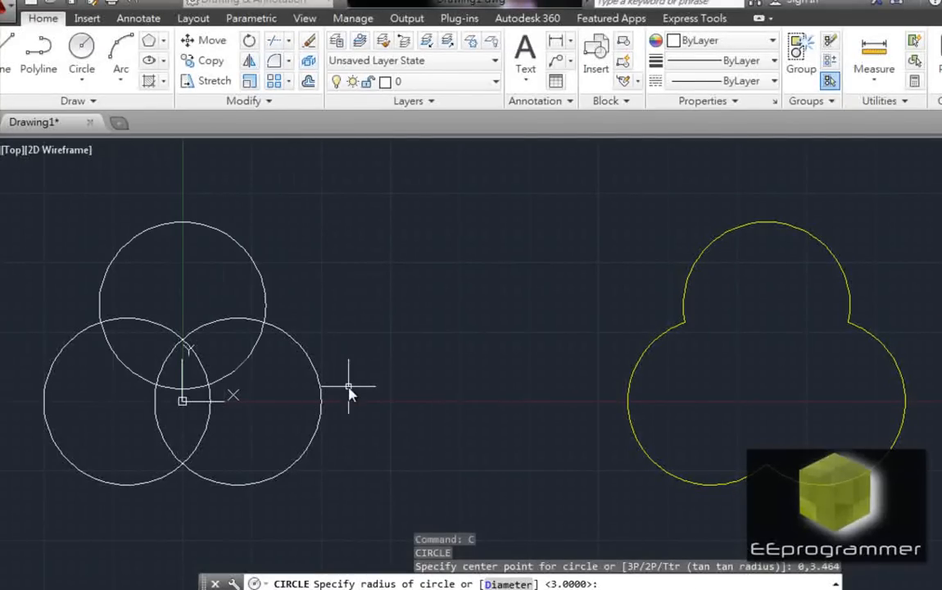
text(3)
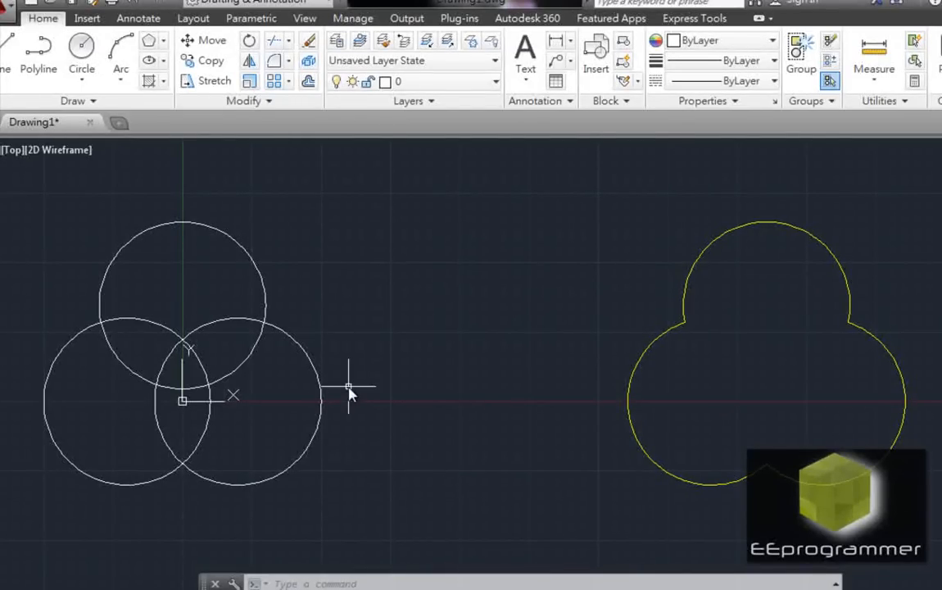
mouse_move(540, 348)
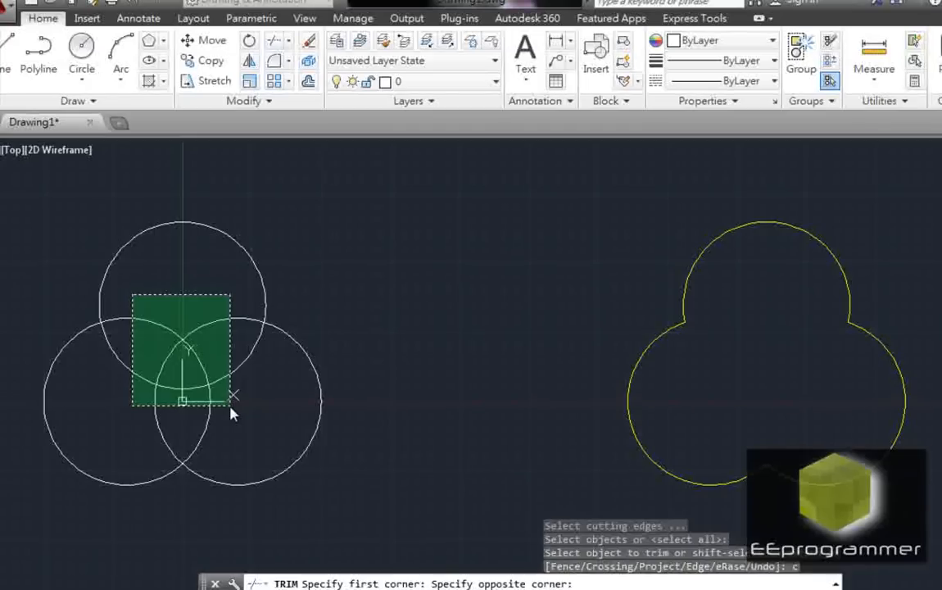
Trim the inner arcs where the circles overlap at the centre.
click(233, 397)
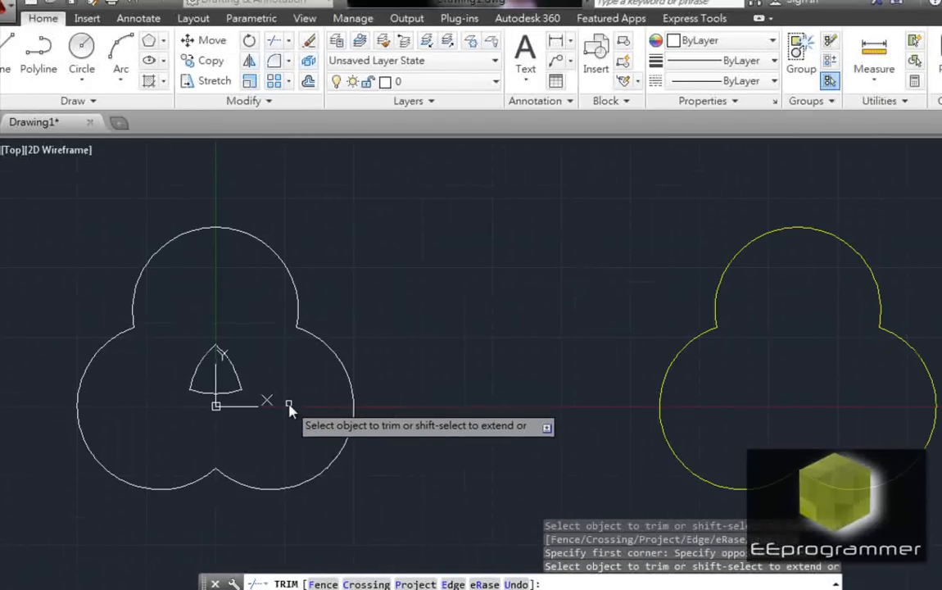
mouse_move(678, 381)
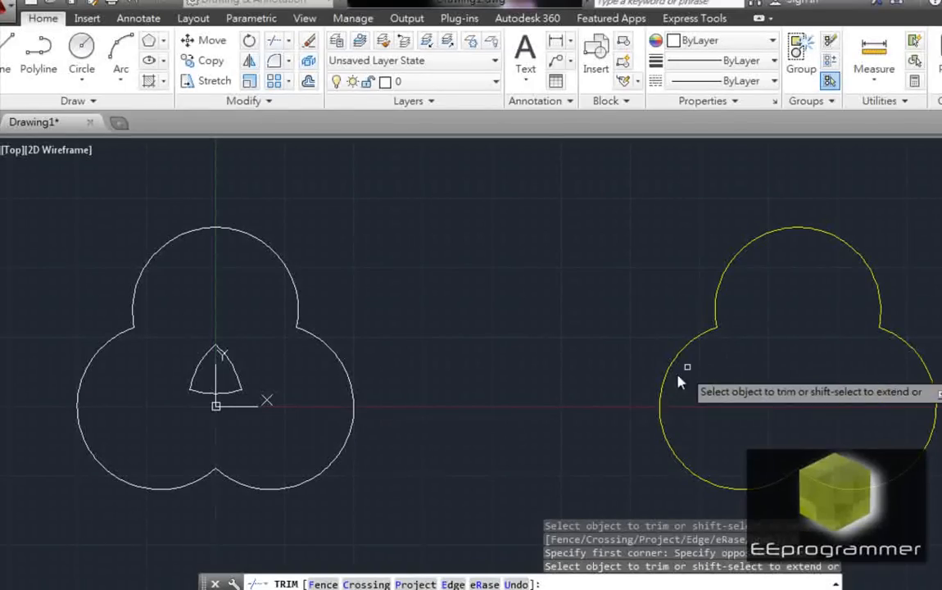
mouse_move(344, 389)
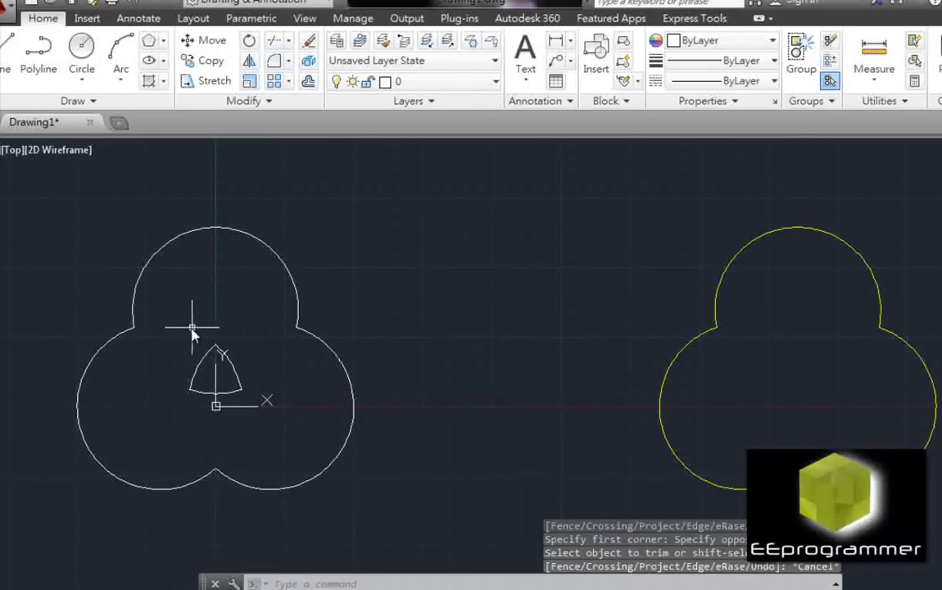
Start a crossing window around the leftover central arcs.
click(216, 368)
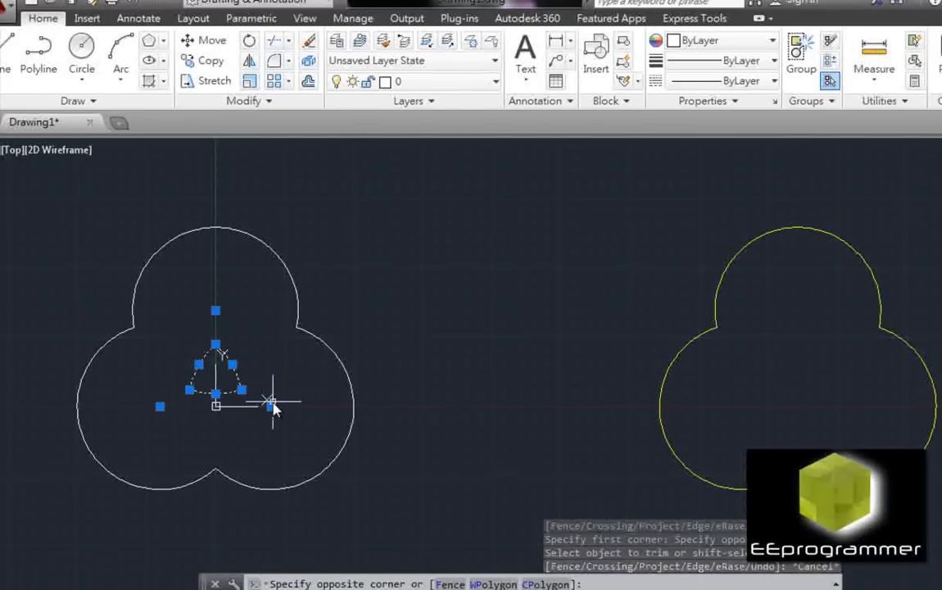